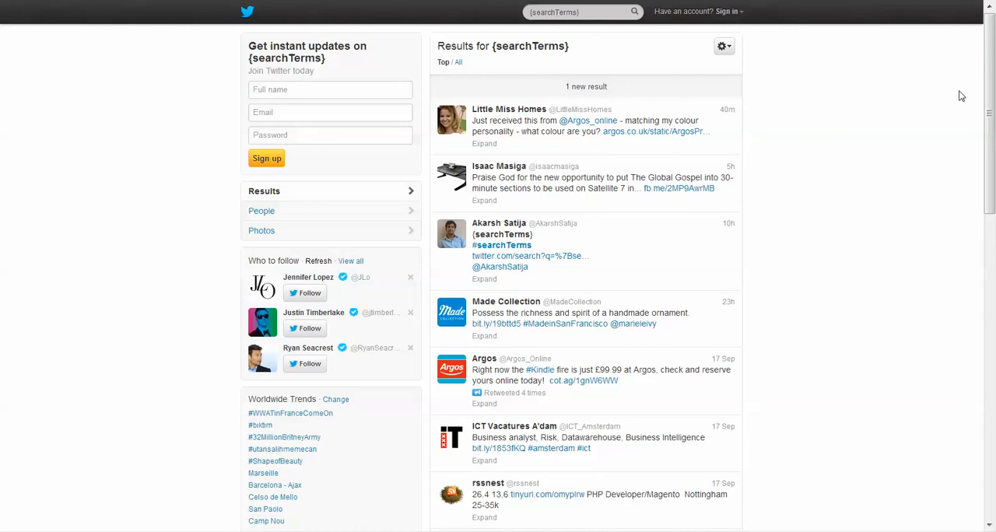
{"action": "mouse_move", "coordinate": [923, 85]}
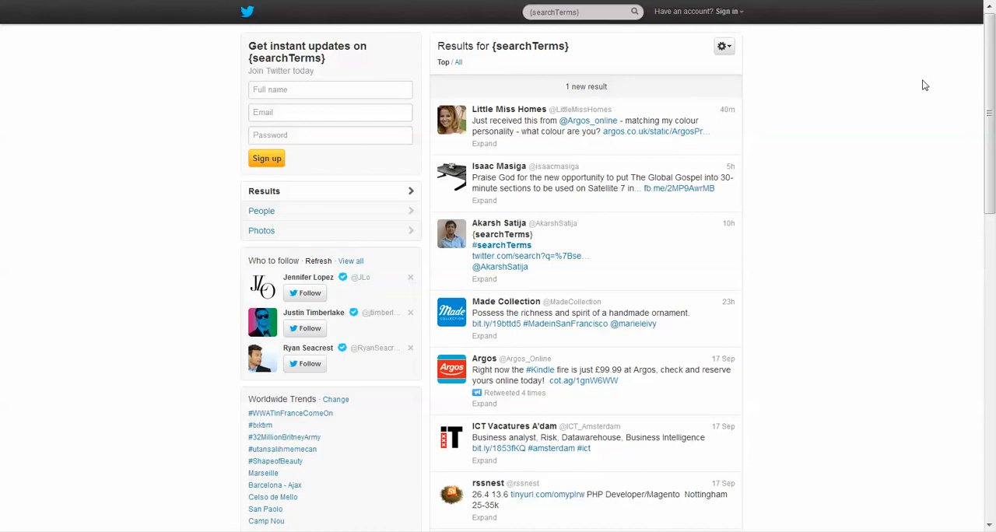
{"action": "mouse_move", "coordinate": [416, 84]}
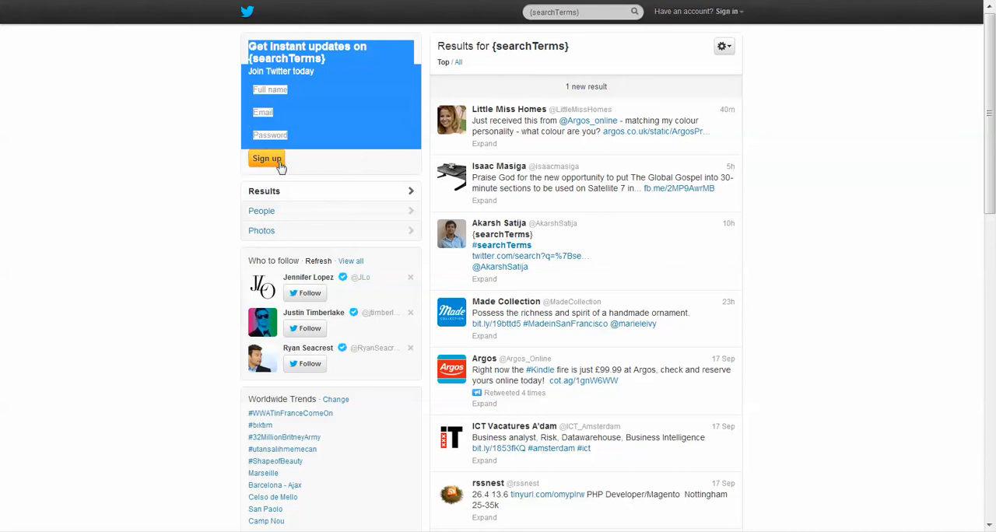
{"action": "left_click", "coordinate": [330, 89]}
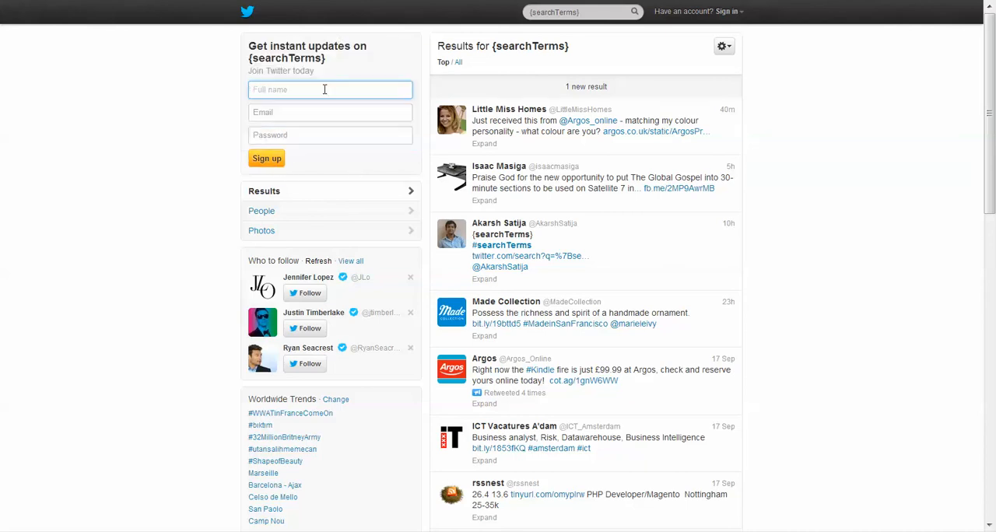
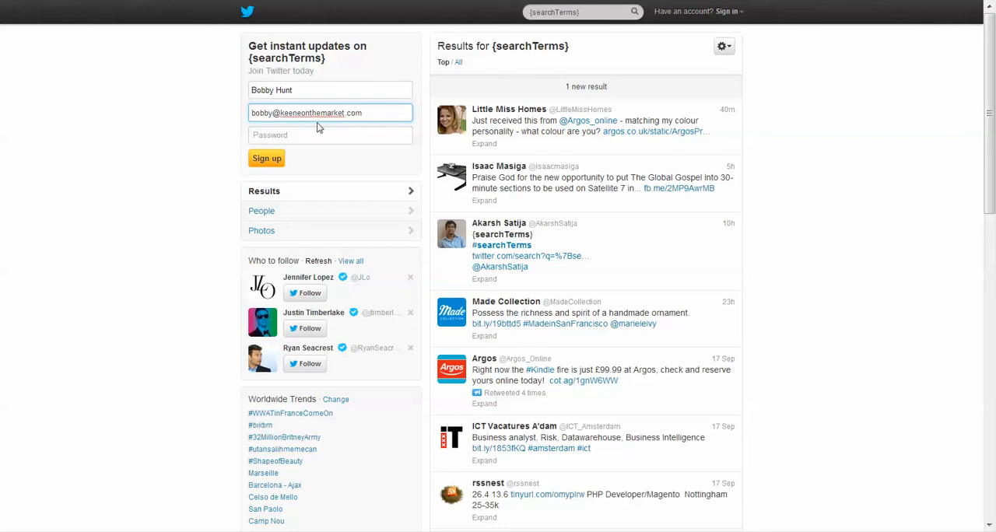
- Enter the password and submit the sign-up form
{"action": "left_click", "coordinate": [330, 135]}
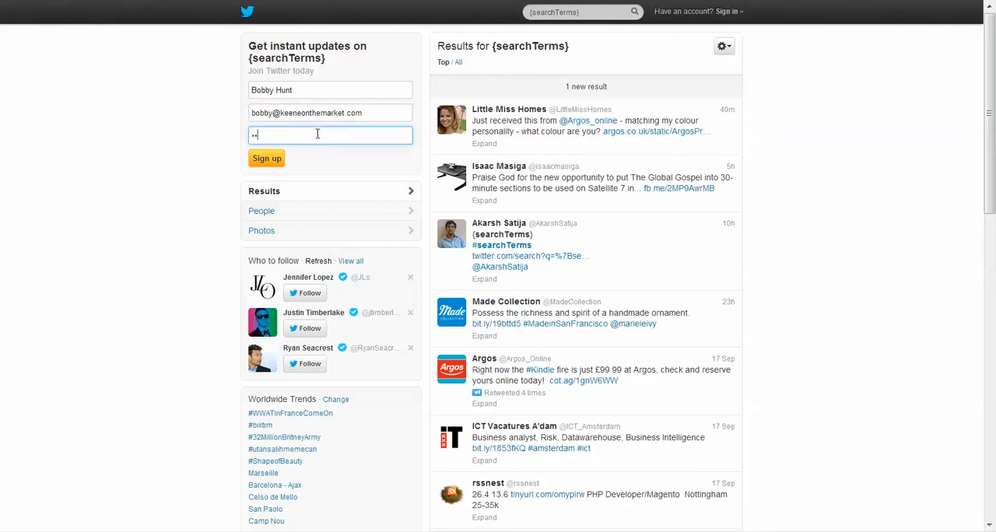
{"action": "type", "text": "password"}
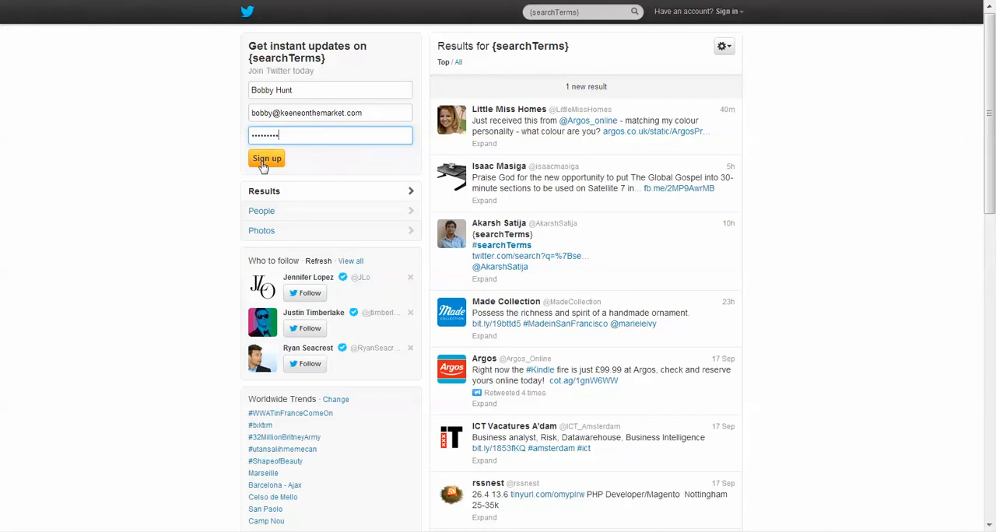
{"action": "left_click", "coordinate": [266, 158]}
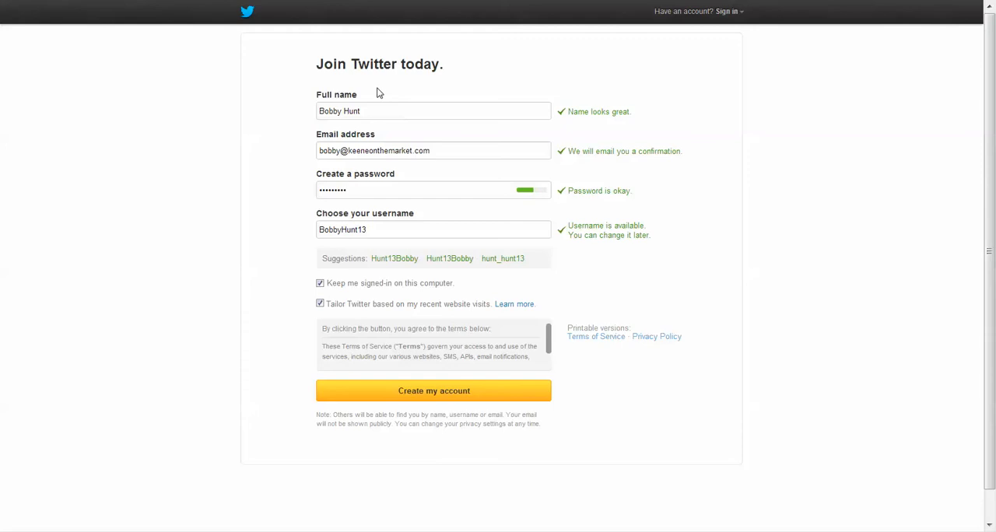
{"action": "mouse_move", "coordinate": [551, 125]}
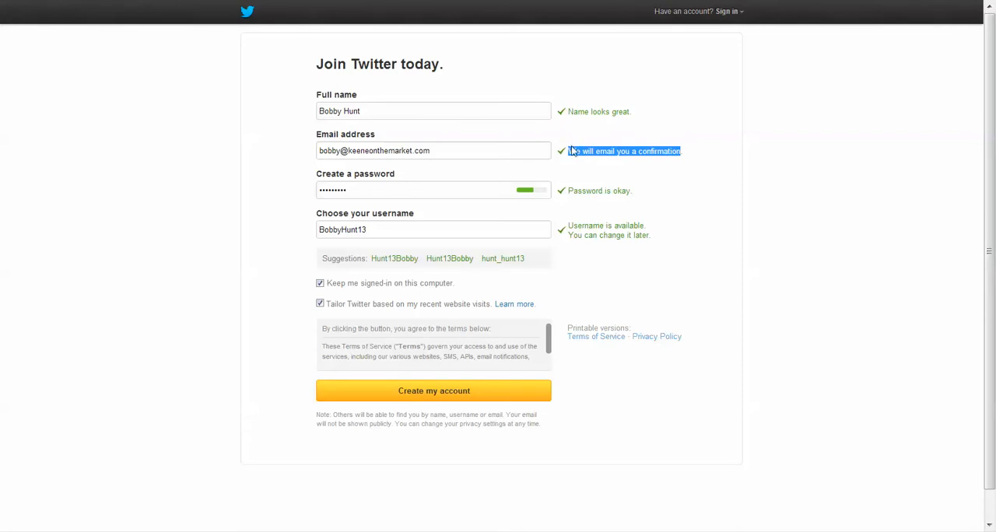
{"action": "mouse_move", "coordinate": [635, 197]}
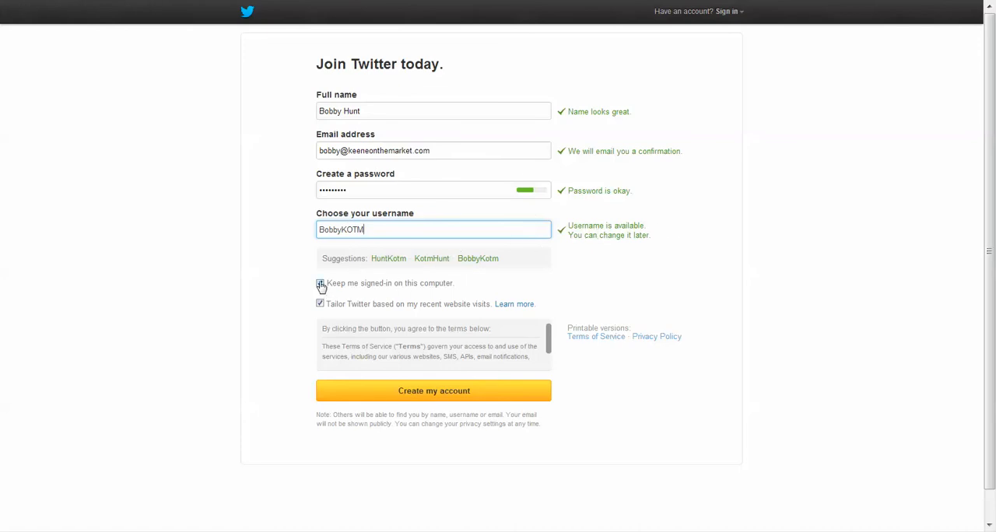
- Keep the account signed in on this computer and create the BobbyKOTM account
{"action": "left_click", "coordinate": [320, 283]}
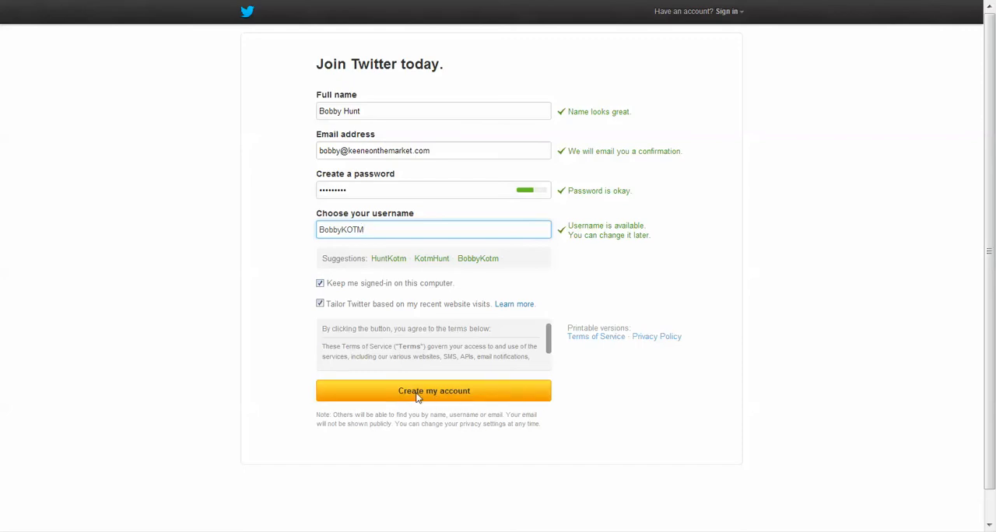
{"action": "left_click", "coordinate": [432, 390]}
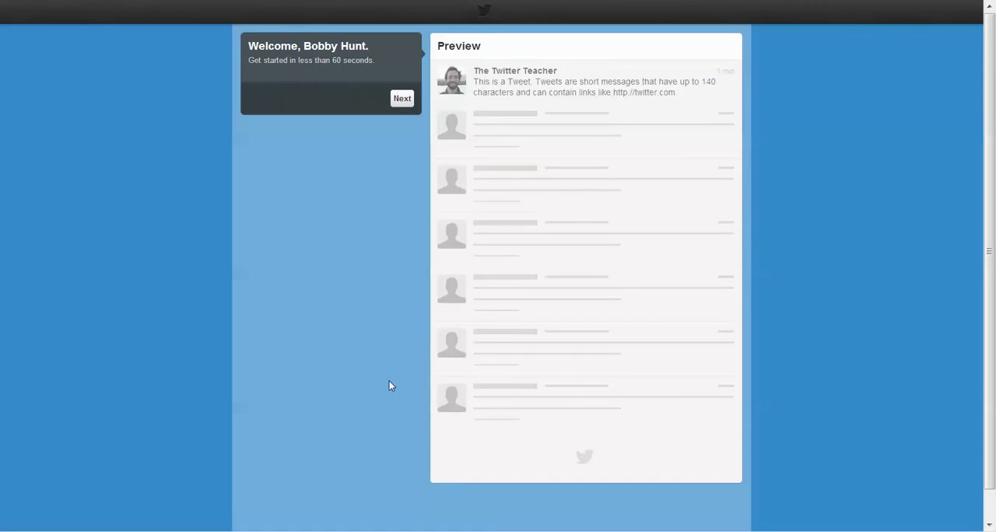
{"action": "mouse_move", "coordinate": [252, 75]}
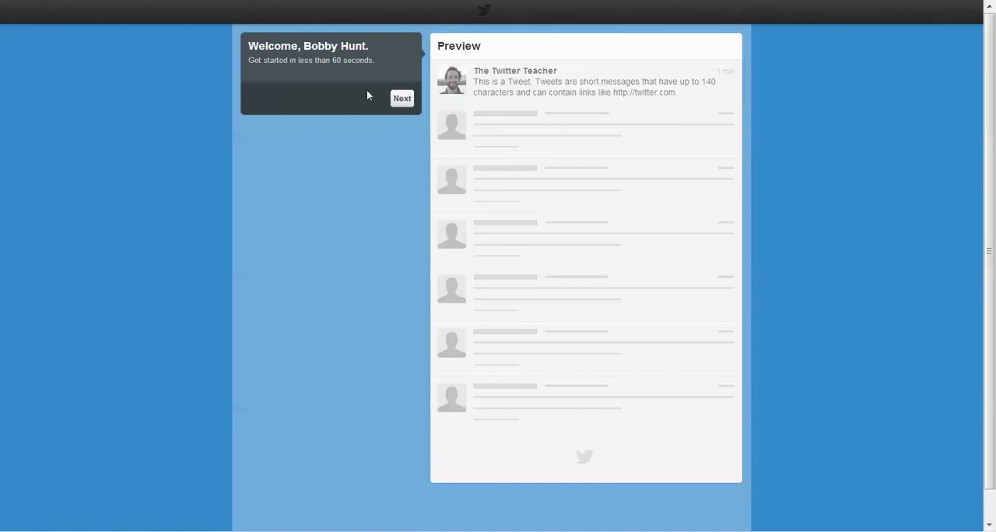
- Start the welcome walkthrough and follow the suggested accounts, including Floyd Mayweather
{"action": "left_click", "coordinate": [402, 98]}
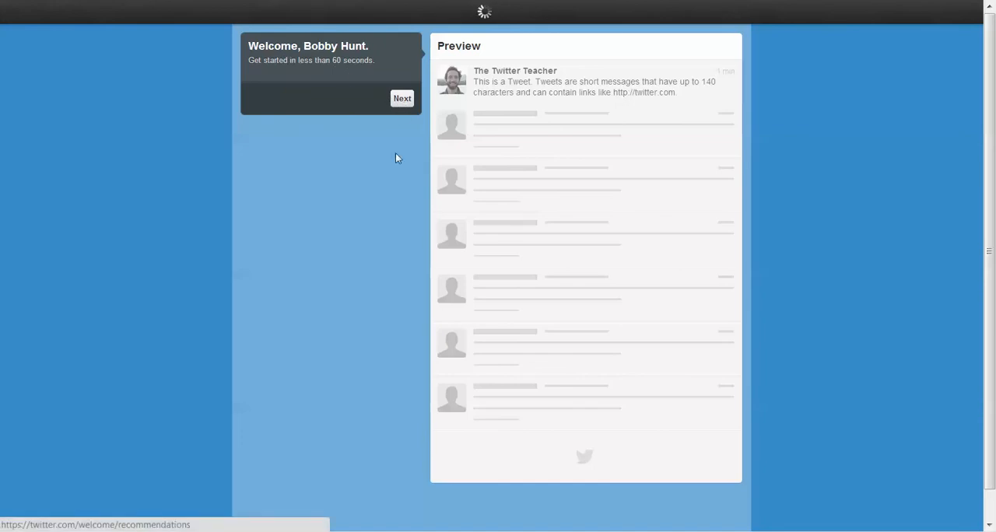
{"action": "left_click", "coordinate": [402, 98]}
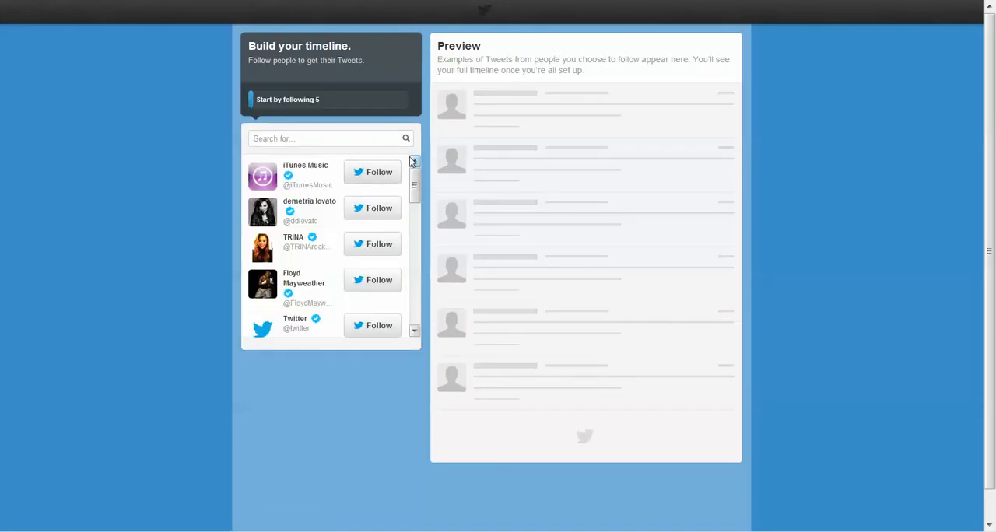
{"action": "scroll", "scroll_direction": "down", "scroll_amount": 3}
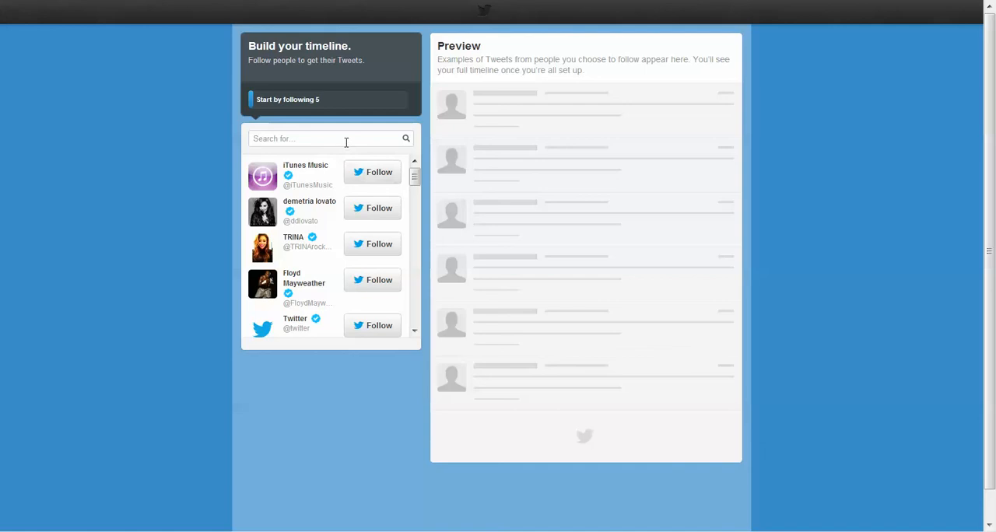
{"action": "left_click", "coordinate": [330, 138]}
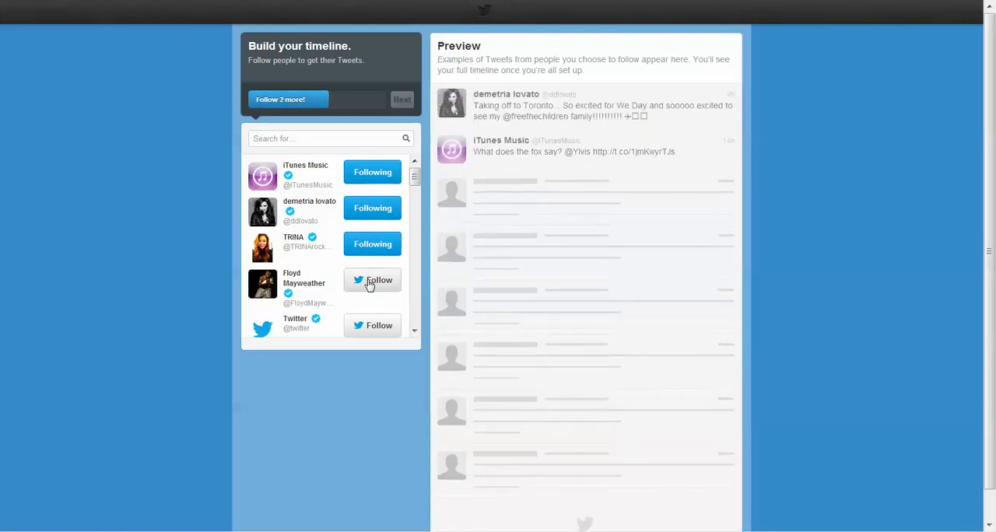
{"action": "left_click", "coordinate": [372, 280]}
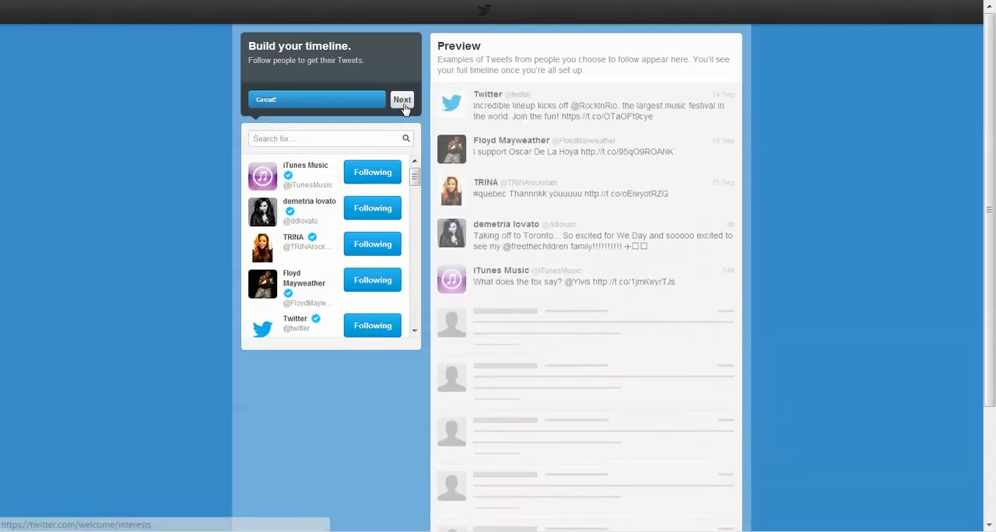
{"action": "mouse_move", "coordinate": [405, 147]}
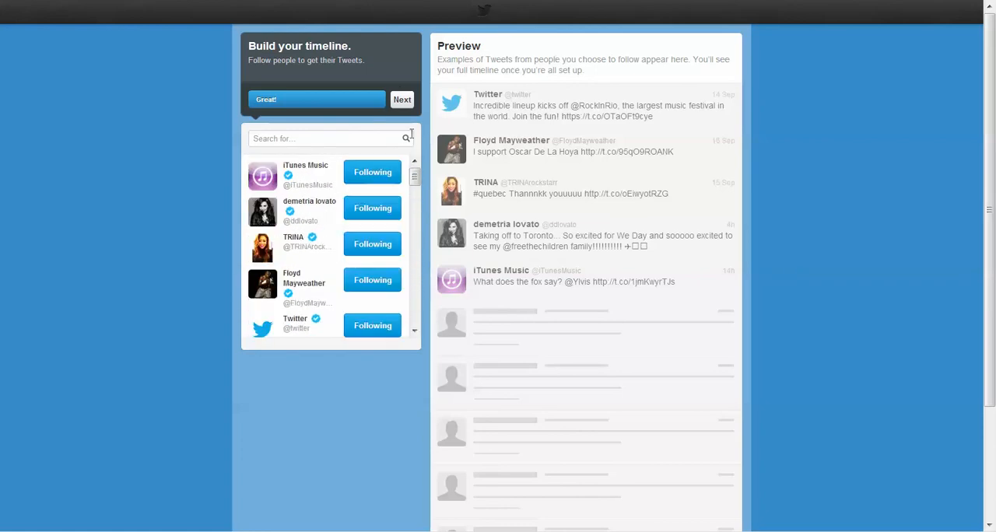
- Follow the News suggestions such as BBC Breaking News and Fox News
{"action": "left_click", "coordinate": [402, 100]}
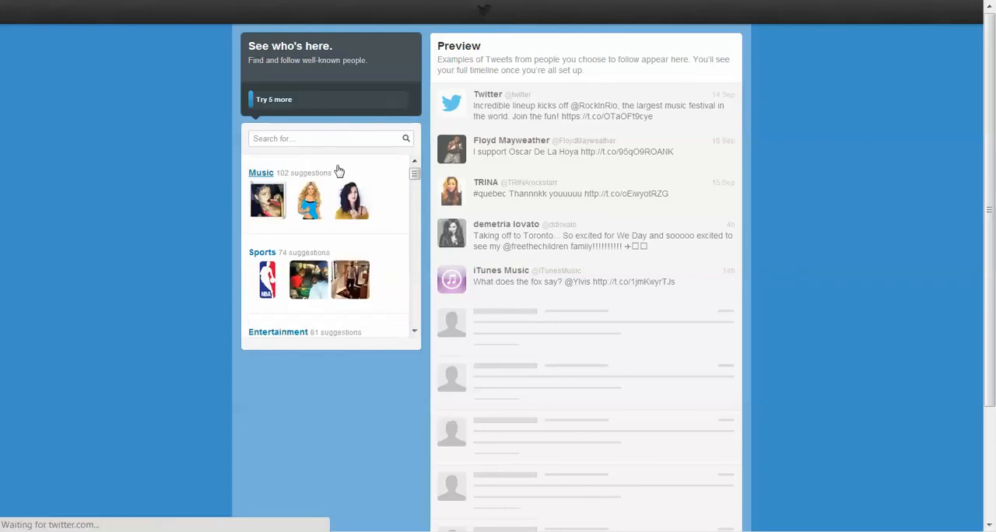
{"action": "scroll", "scroll_direction": "down", "scroll_amount": 3}
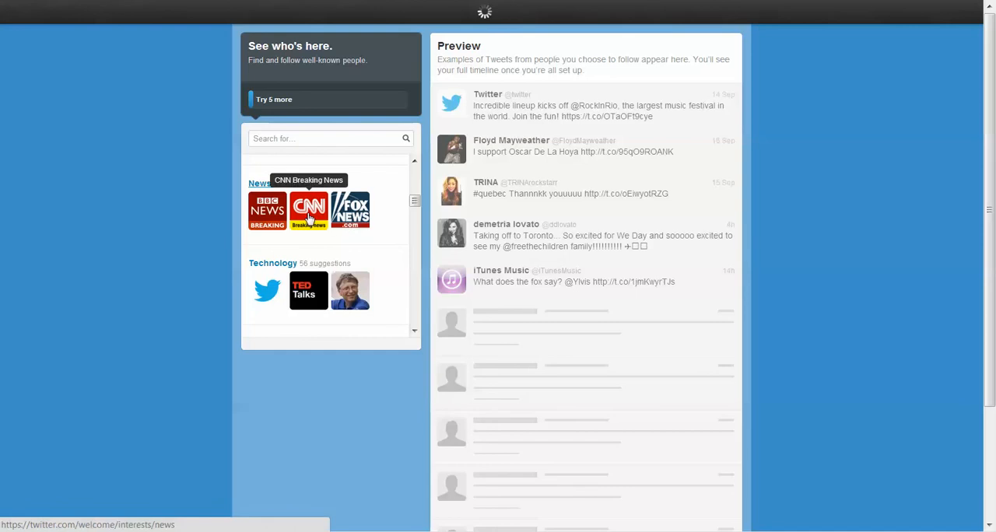
{"action": "left_click", "coordinate": [259, 183]}
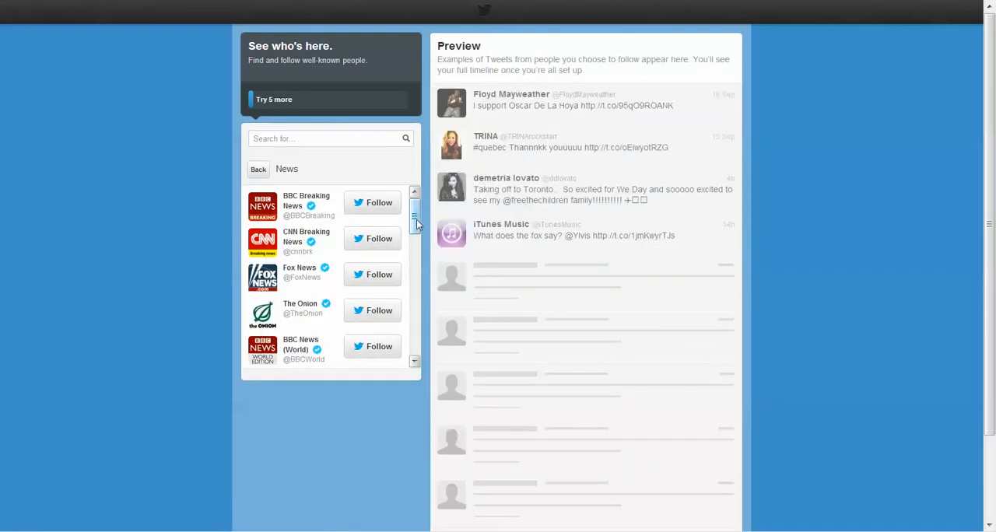
{"action": "left_click", "coordinate": [373, 261]}
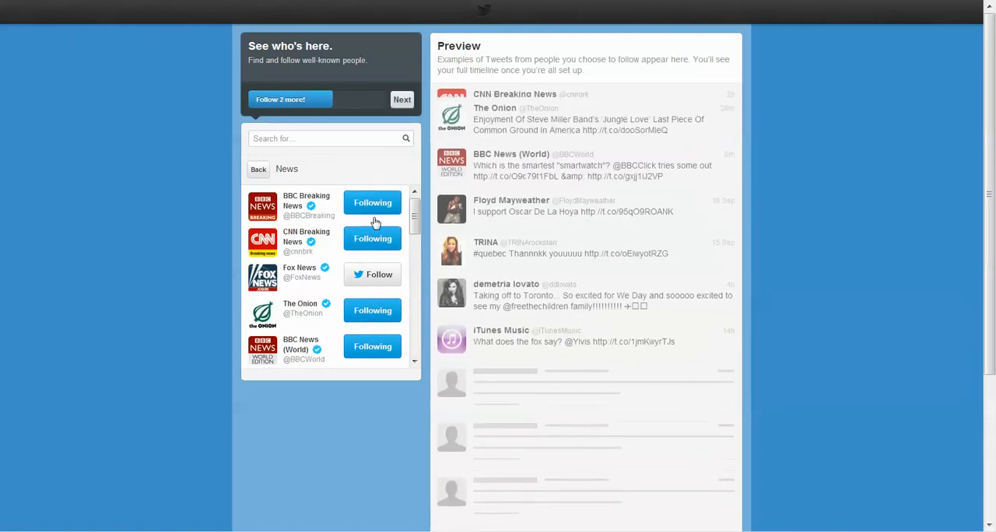
{"action": "left_click", "coordinate": [372, 274]}
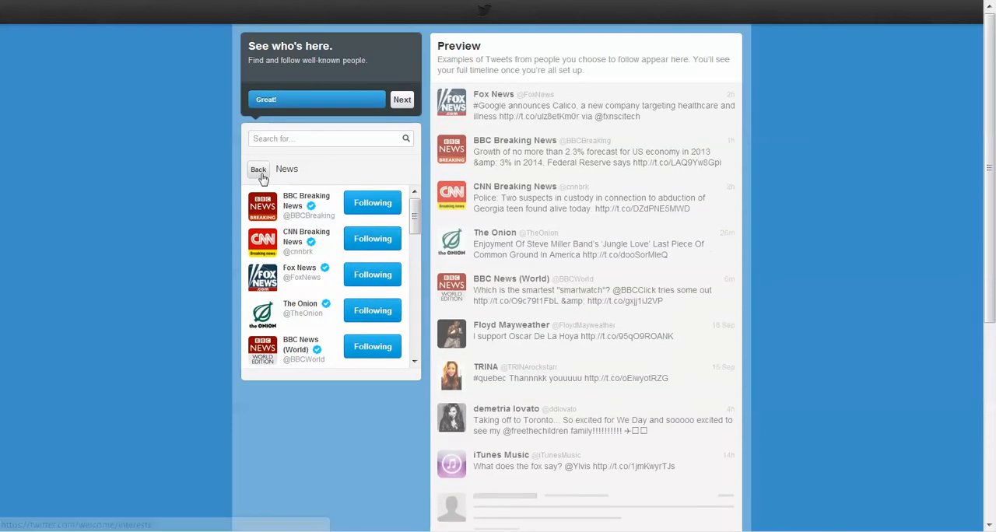
- Continue past the suggestions to the find-people-you-know step
{"action": "left_click", "coordinate": [402, 100]}
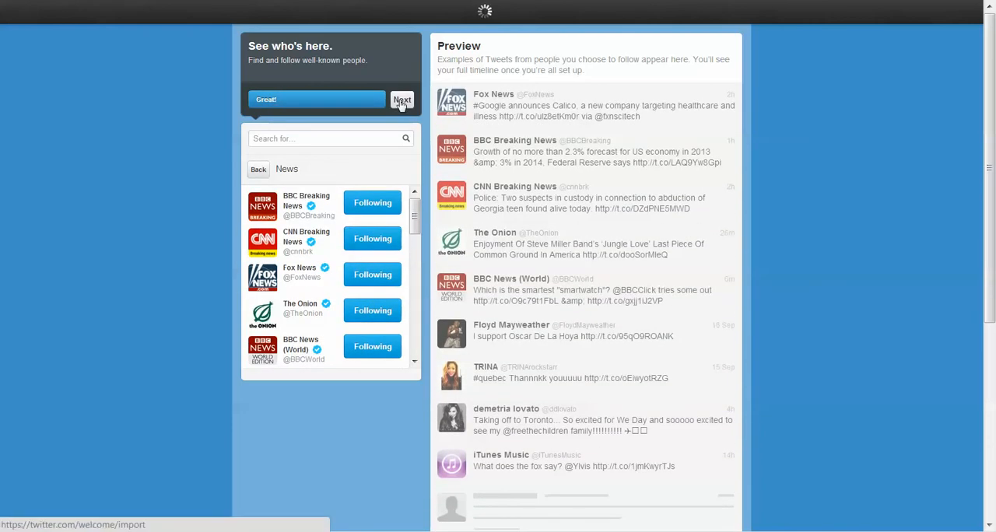
{"action": "left_click", "coordinate": [401, 100]}
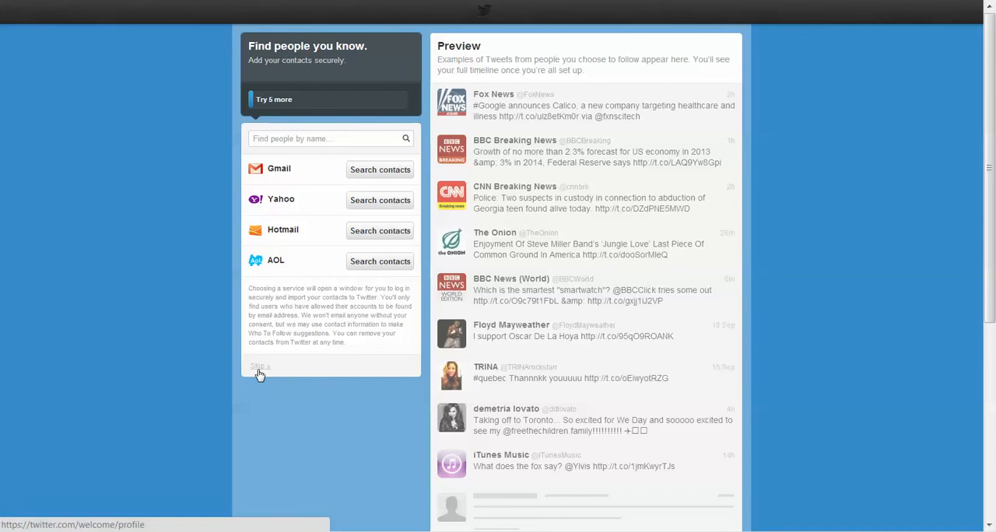
- Skip contact import and leave the profile photo and bio empty
{"action": "left_click", "coordinate": [260, 367]}
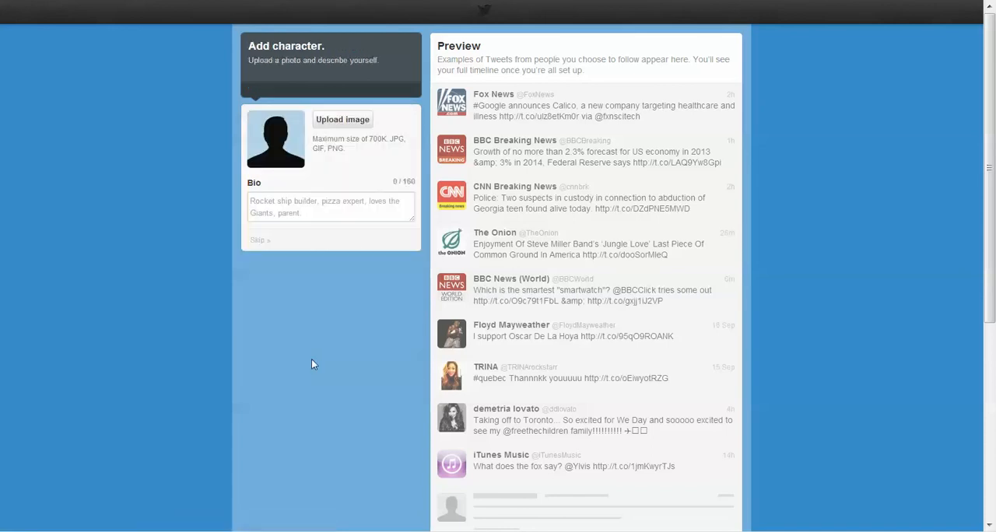
{"action": "mouse_move", "coordinate": [288, 133]}
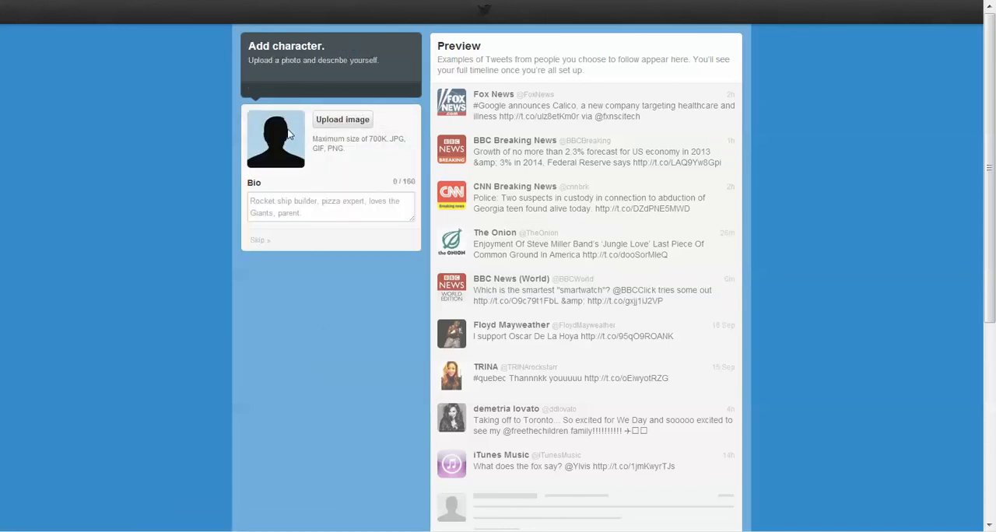
{"action": "left_click", "coordinate": [330, 206]}
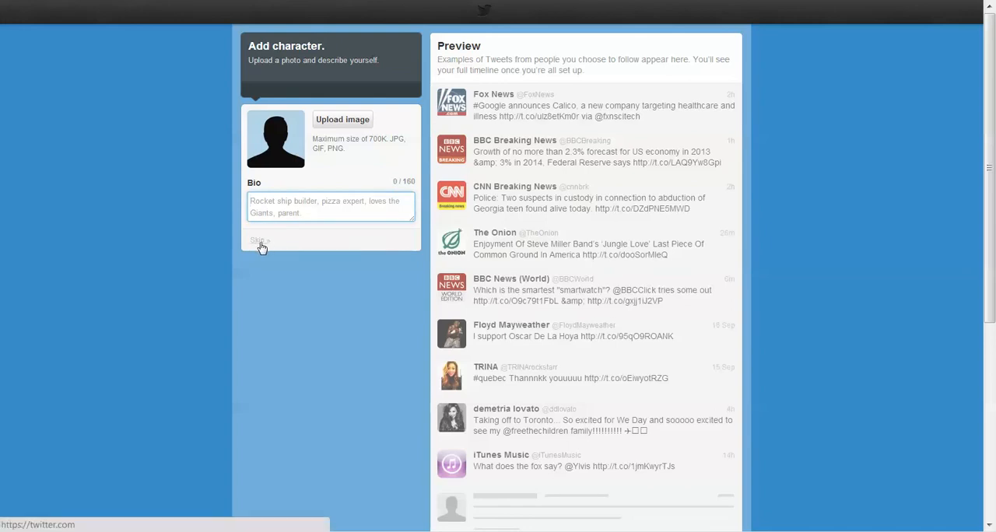
{"action": "left_click", "coordinate": [260, 240]}
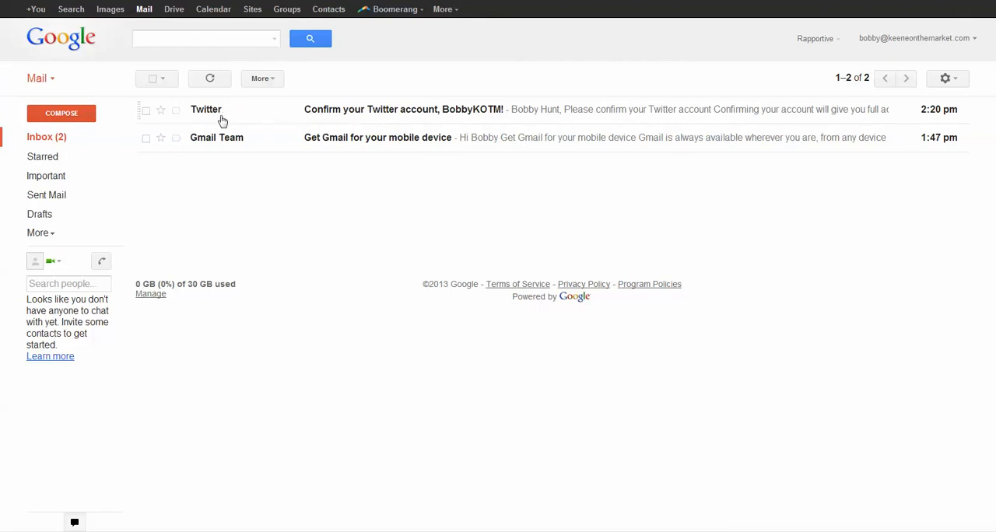
{"action": "mouse_move", "coordinate": [349, 122]}
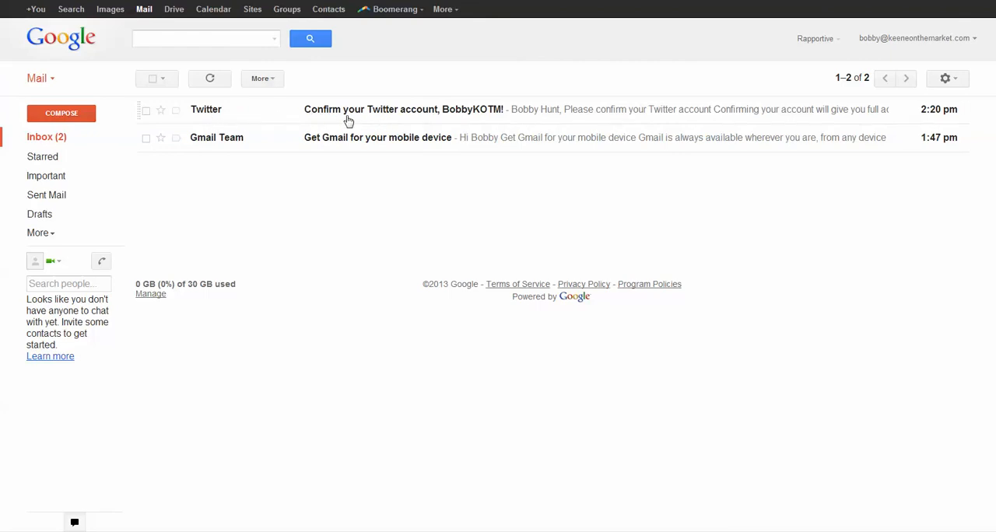
- Confirm the new account from Twitter's confirmation email in the Gmail inbox
{"action": "left_click", "coordinate": [403, 109]}
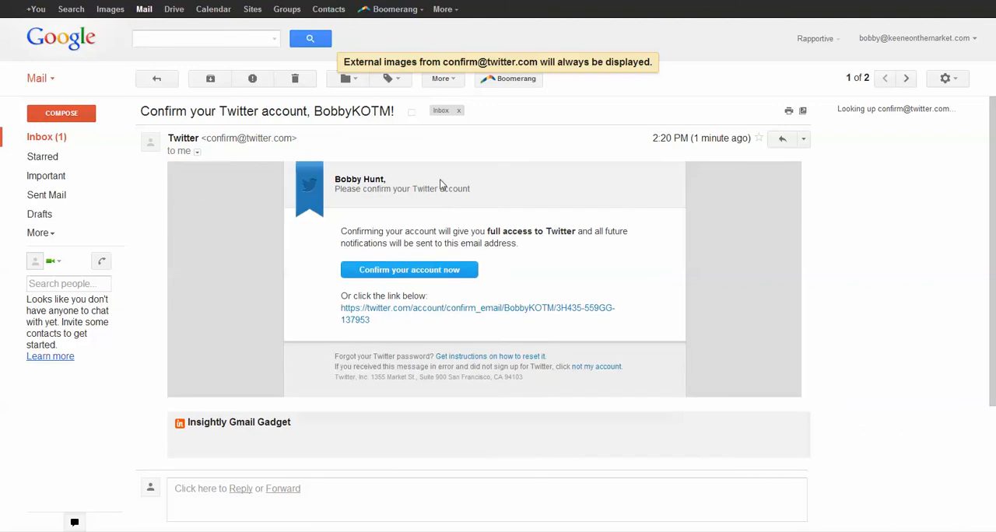
{"action": "mouse_move", "coordinate": [410, 271]}
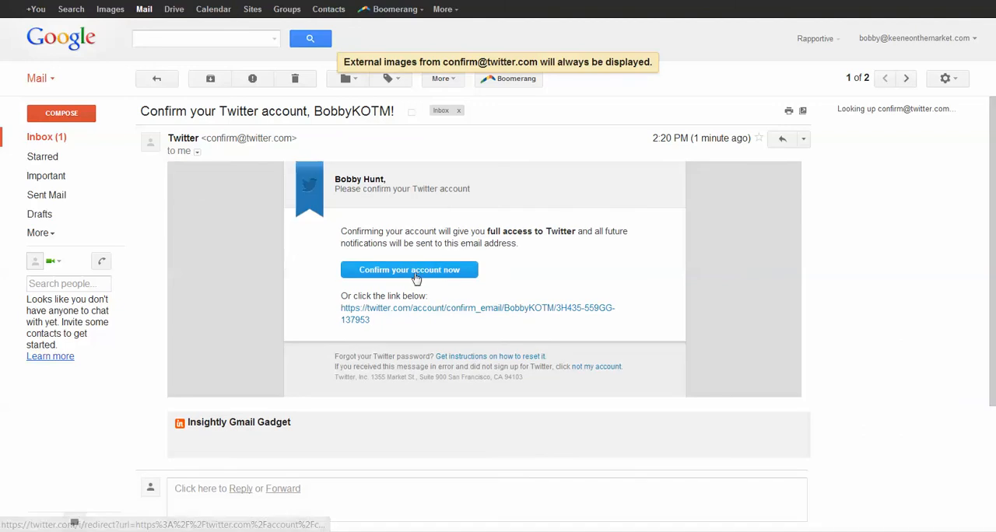
{"action": "left_click", "coordinate": [408, 271]}
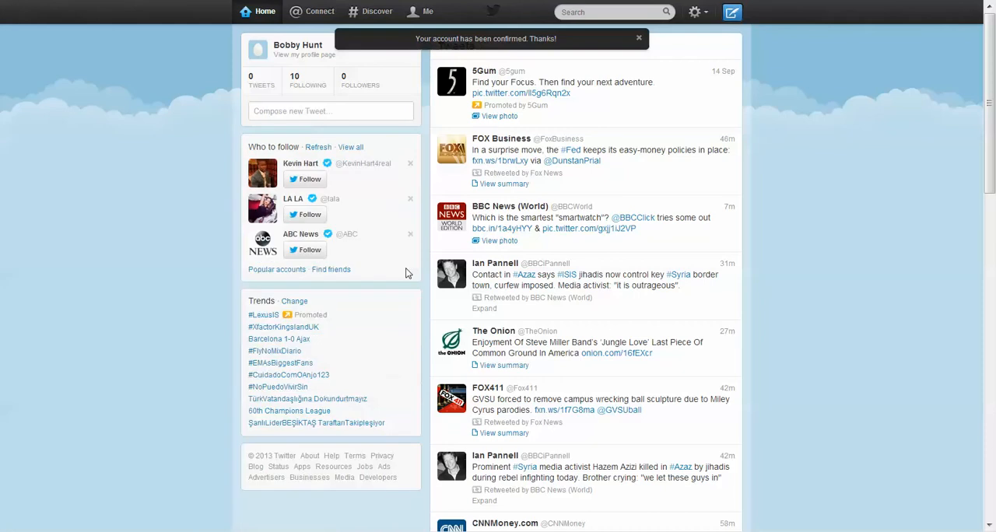
{"action": "mouse_move", "coordinate": [381, 262]}
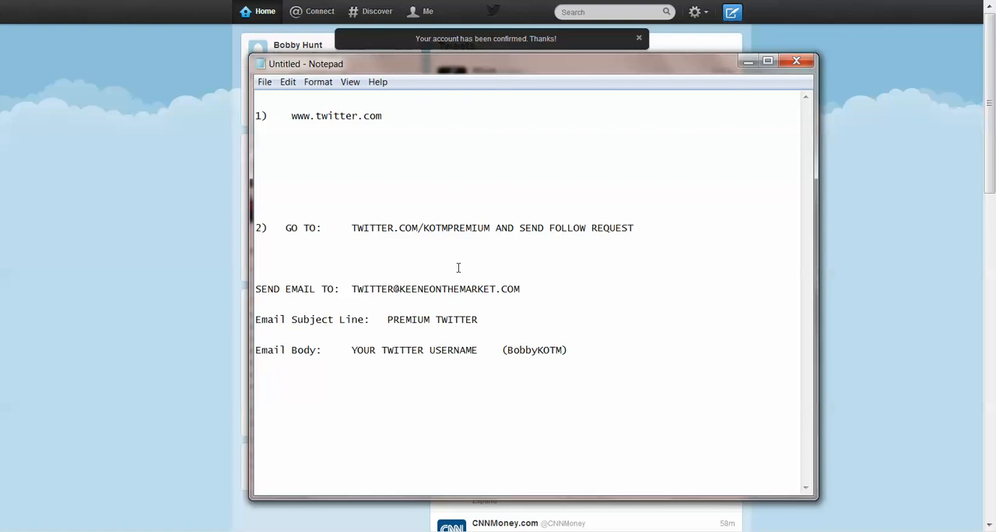
- Select the twitter.com/KOTMPREMIUM address in the Notepad instructions
{"action": "double_click", "coordinate": [361, 227]}
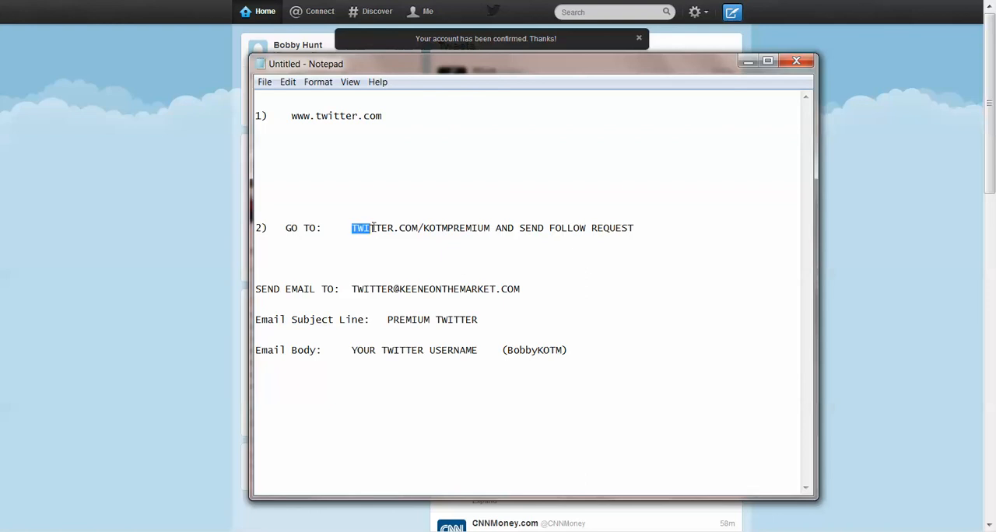
{"action": "left_click_drag", "start_coordinate": [352, 227], "coordinate": [479, 227]}
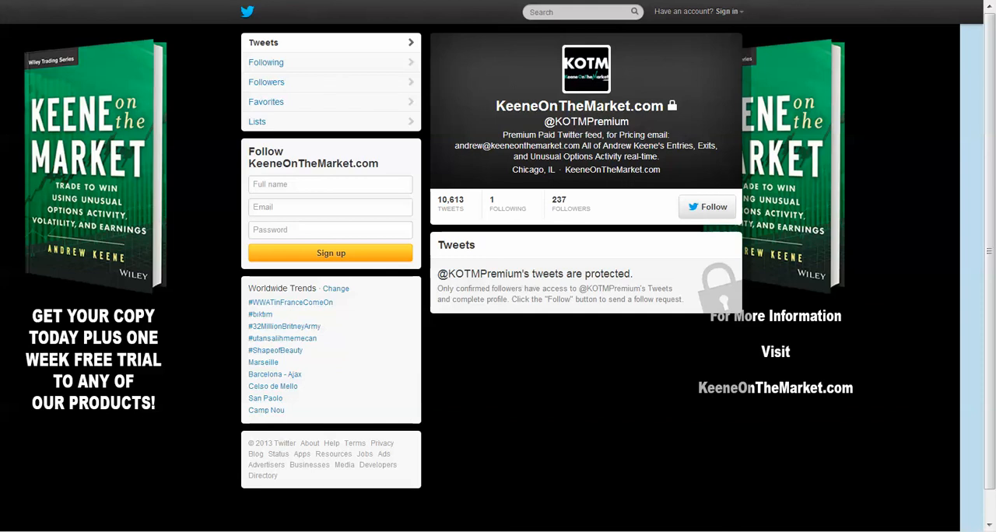
{"action": "mouse_move", "coordinate": [498, 29]}
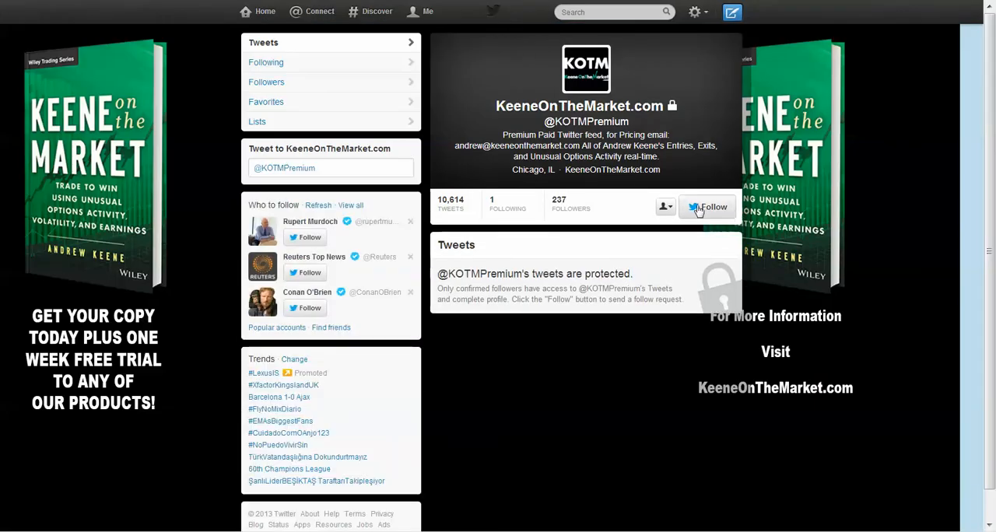
{"action": "mouse_move", "coordinate": [708, 216]}
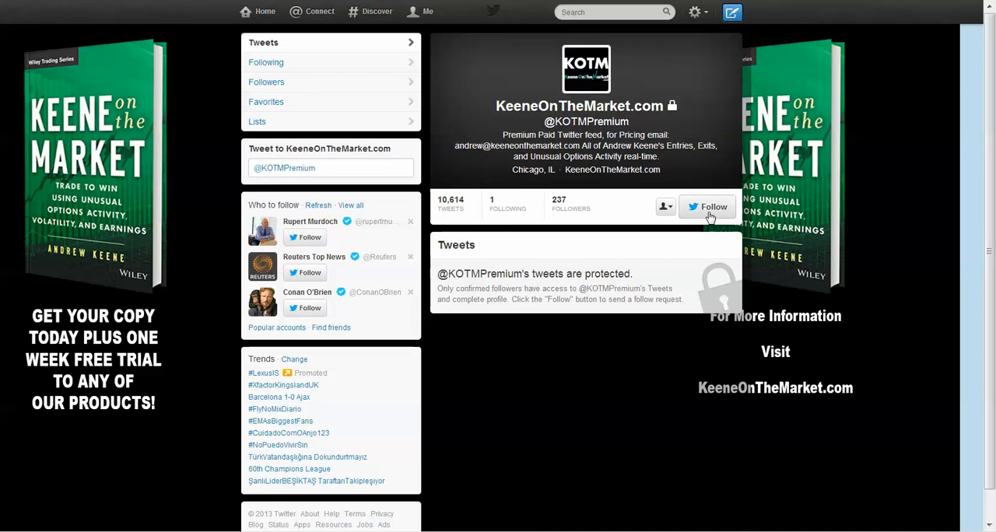
{"action": "mouse_move", "coordinate": [731, 215]}
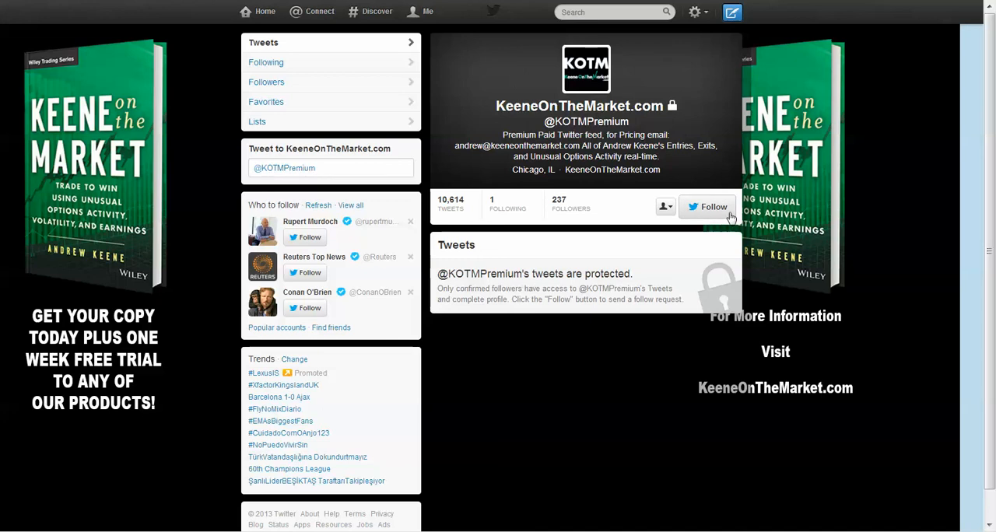
{"action": "mouse_move", "coordinate": [729, 221]}
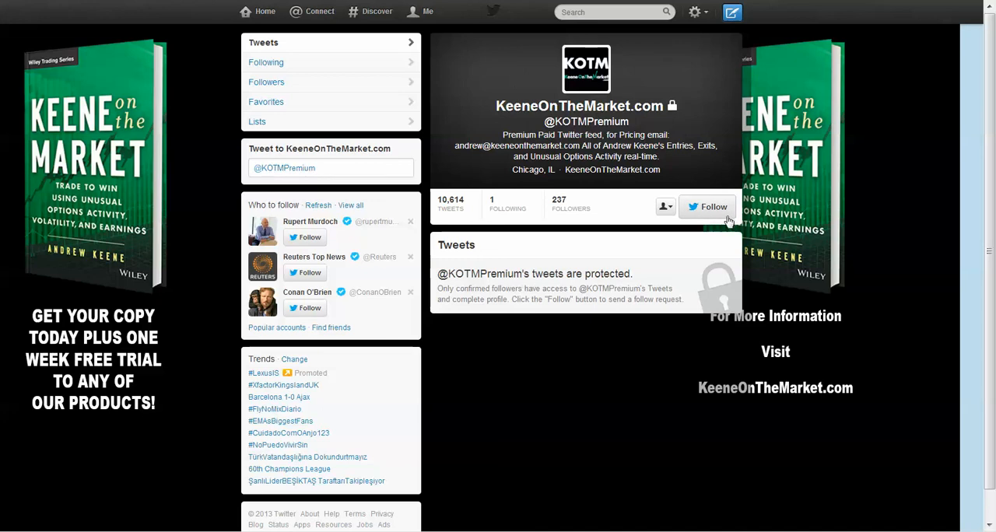
{"action": "left_click", "coordinate": [707, 205]}
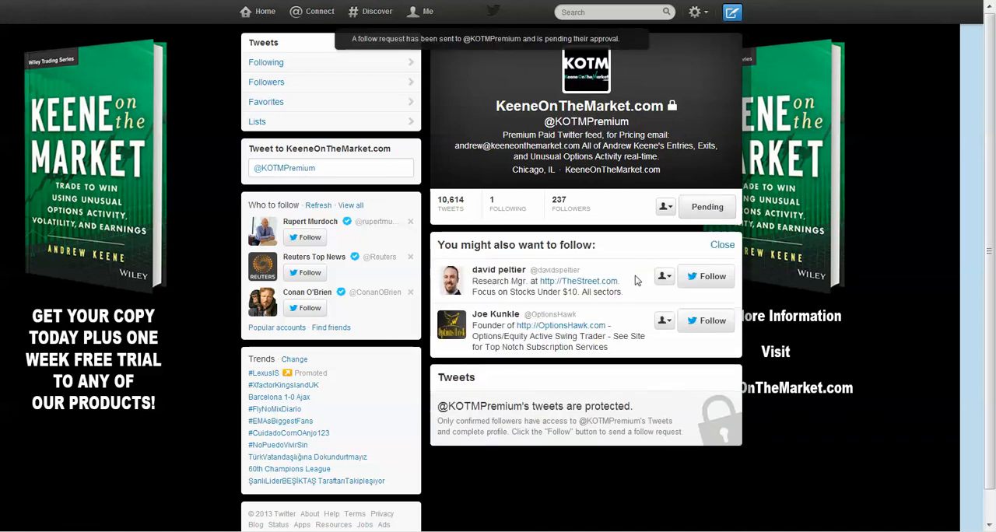
{"action": "mouse_move", "coordinate": [629, 284]}
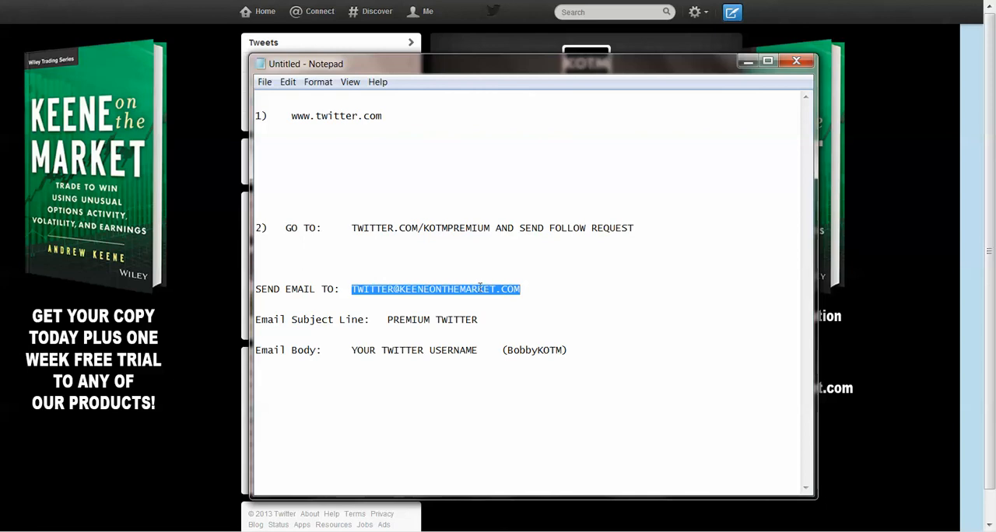
{"action": "right_click", "coordinate": [436, 289]}
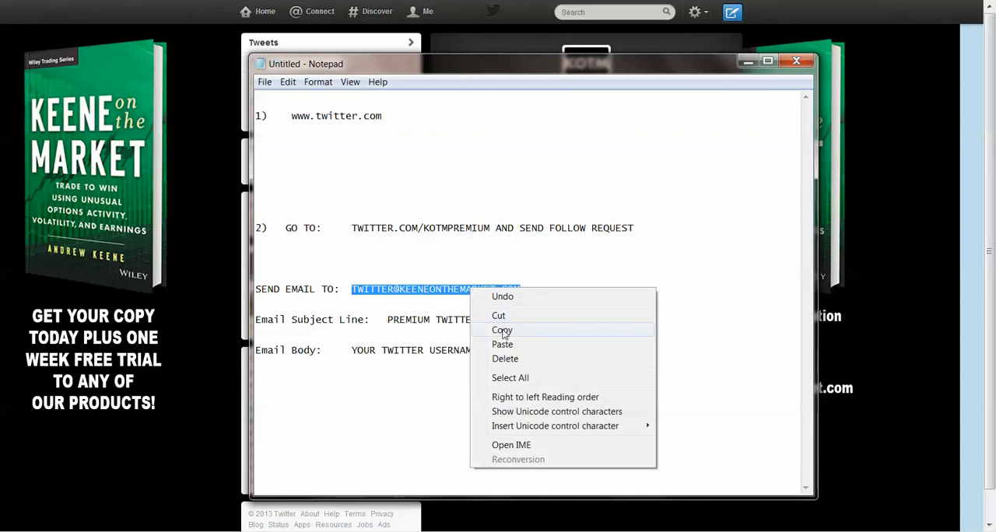
{"action": "left_click", "coordinate": [503, 330]}
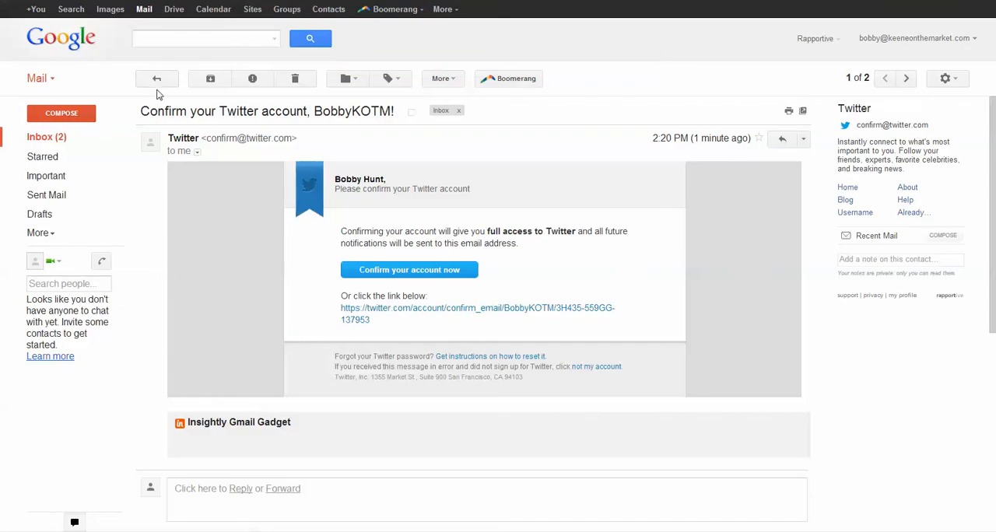
{"action": "left_click", "coordinate": [61, 112]}
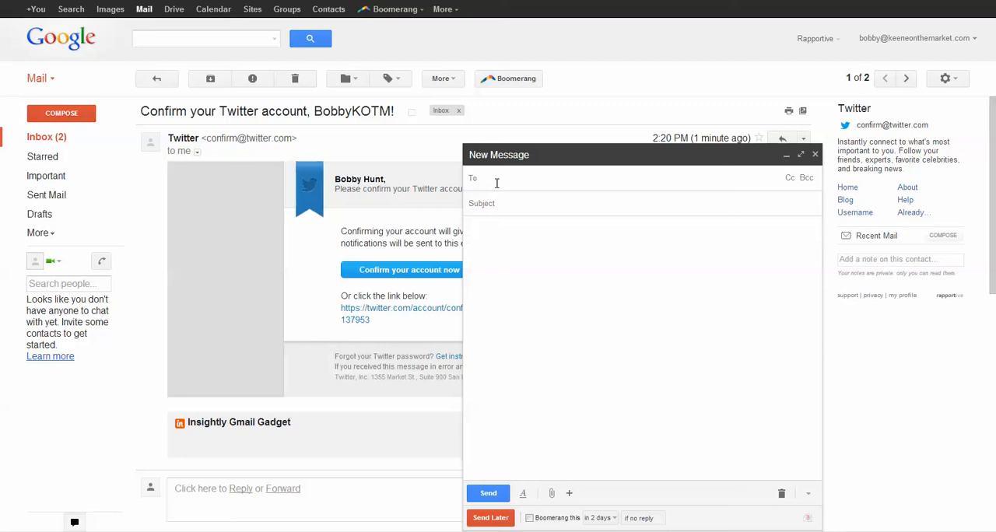
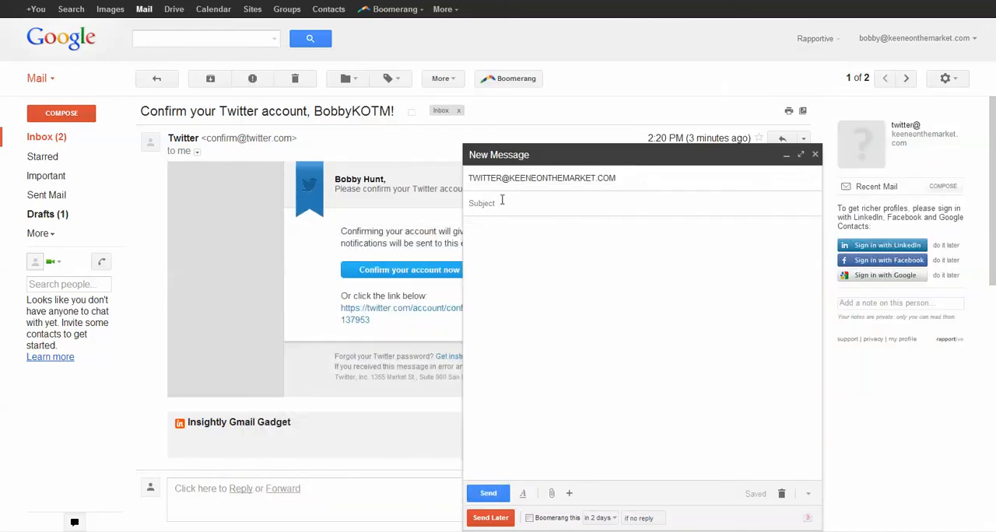
{"action": "type", "text": "PREMI"}
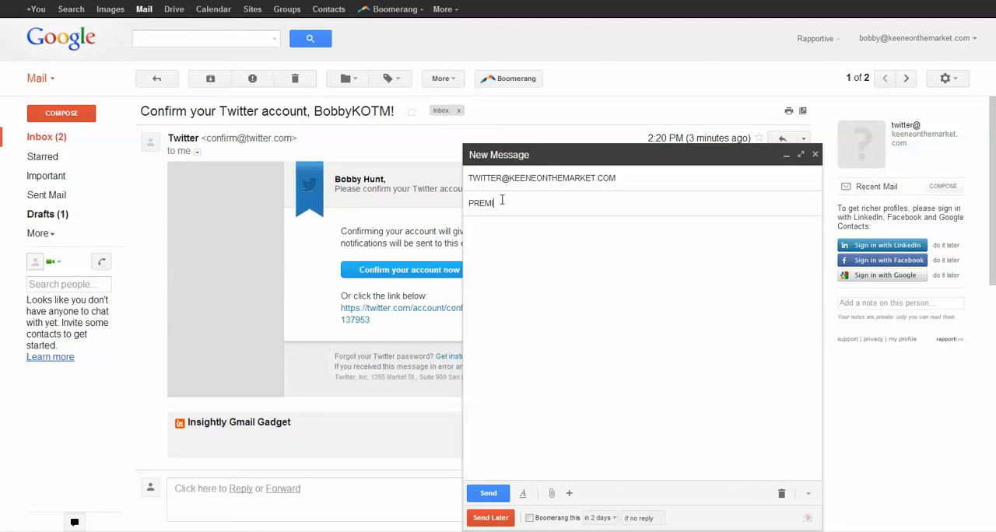
{"action": "type", "text": "UM"}
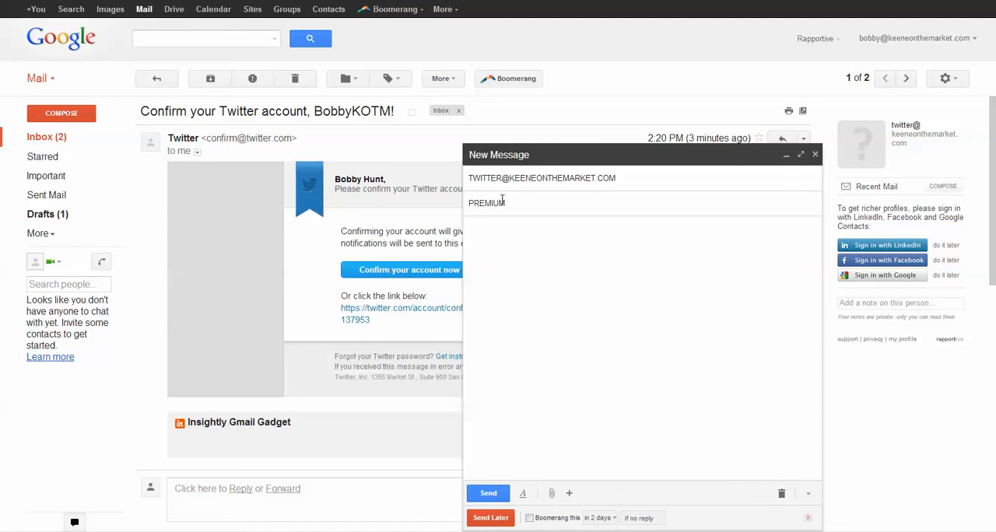
{"action": "type", "text": "TWITTER"}
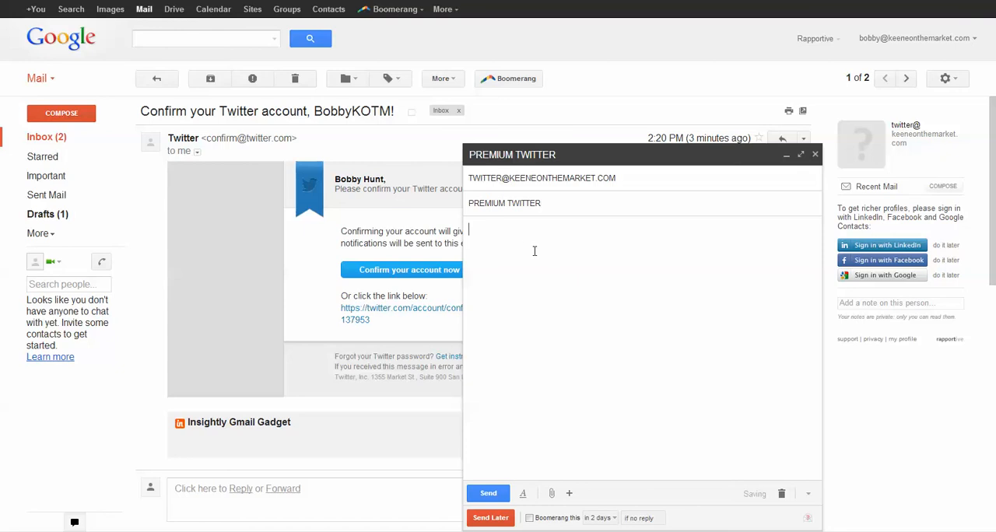
{"action": "type", "text": "My"}
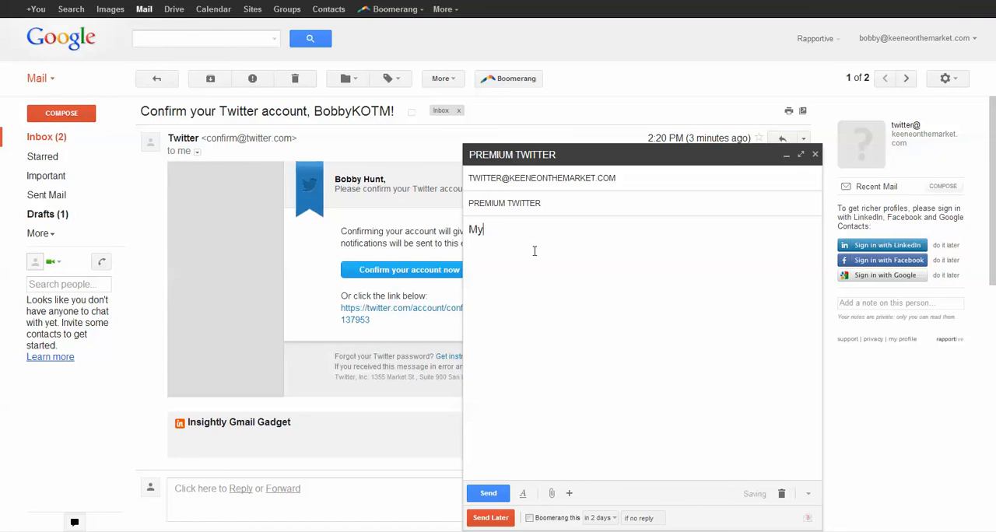
{"action": "type", "text": "twitter handle is"}
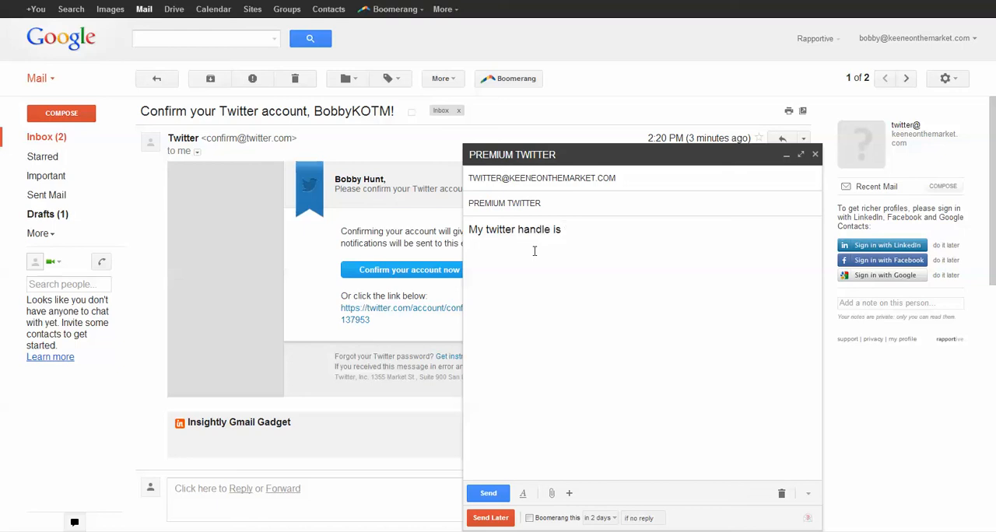
{"action": "type", "text": "BOBBY"}
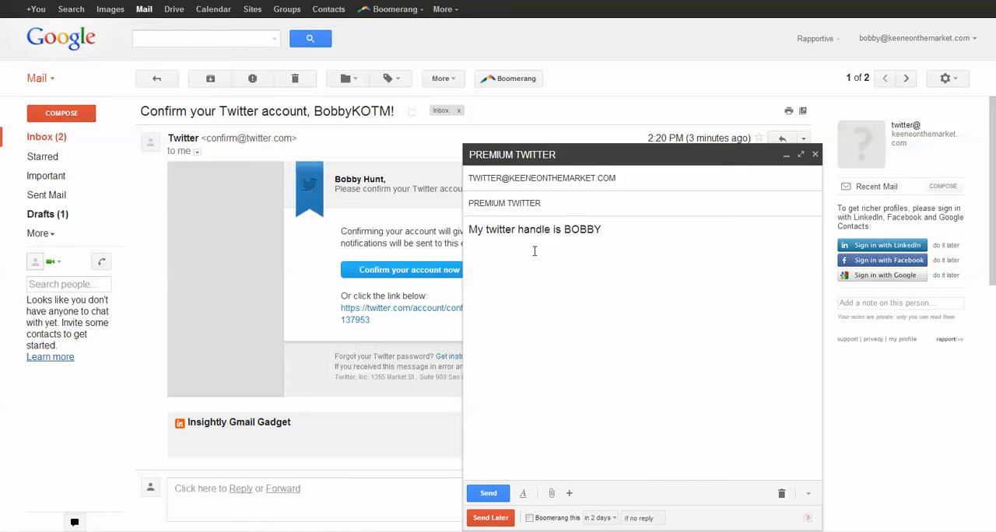
{"action": "type", "text": "KOTM"}
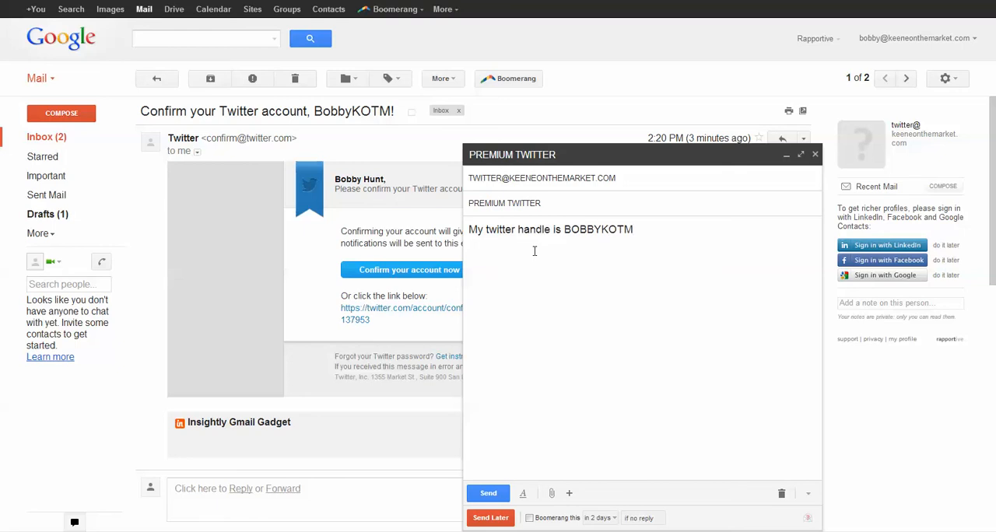
{"action": "left_click", "coordinate": [489, 494]}
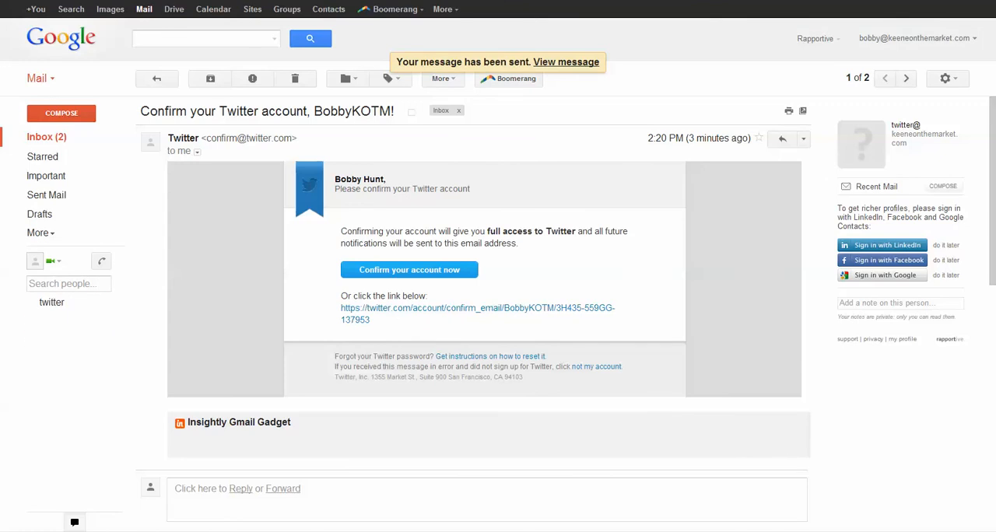
{"action": "left_click", "coordinate": [410, 271]}
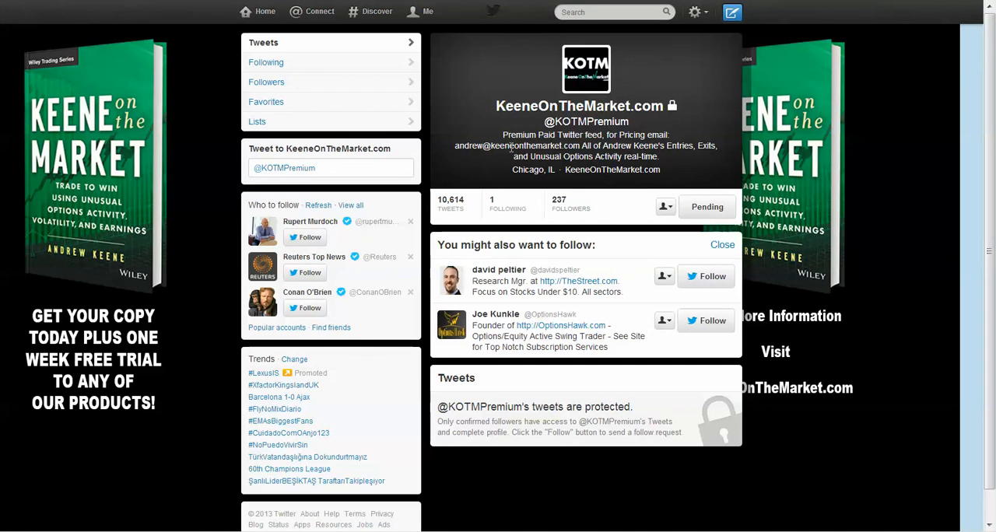
{"action": "mouse_move", "coordinate": [427, 486]}
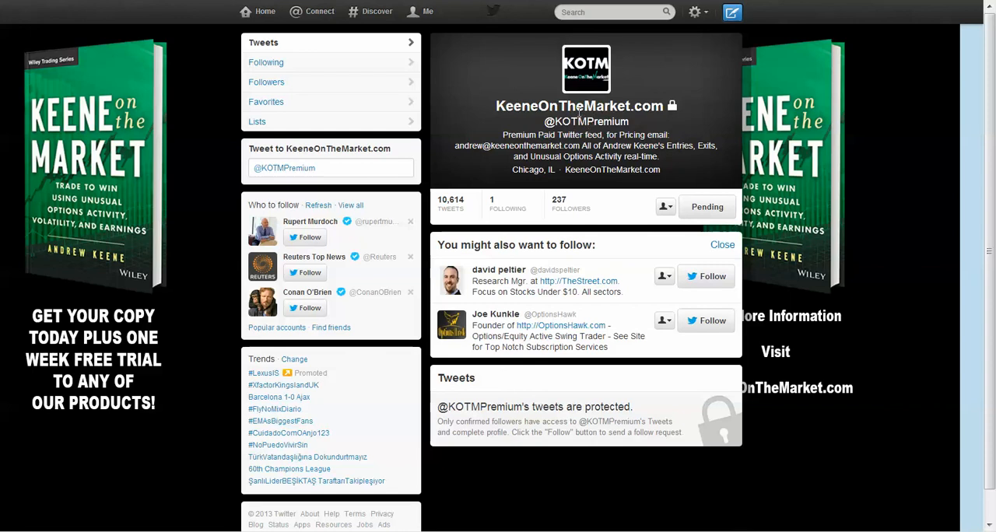
{"action": "mouse_move", "coordinate": [809, 22]}
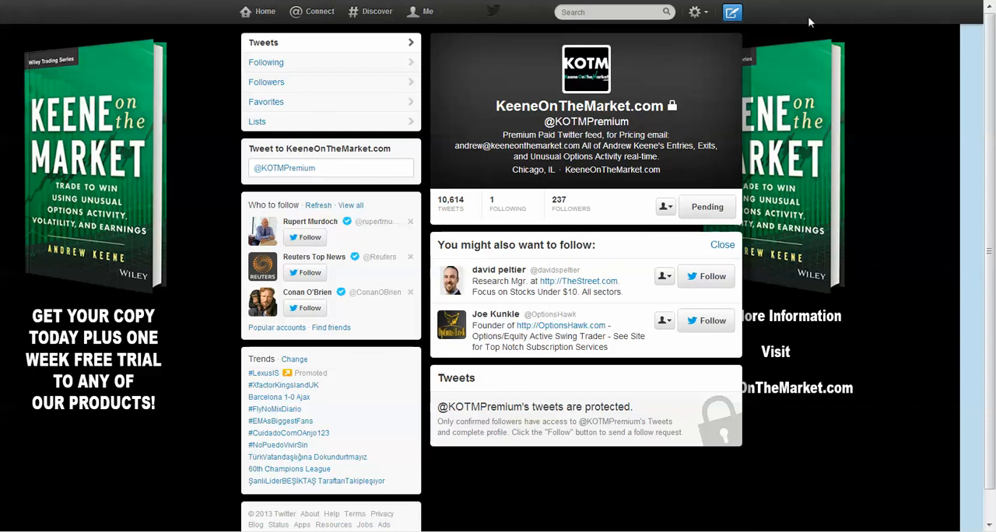